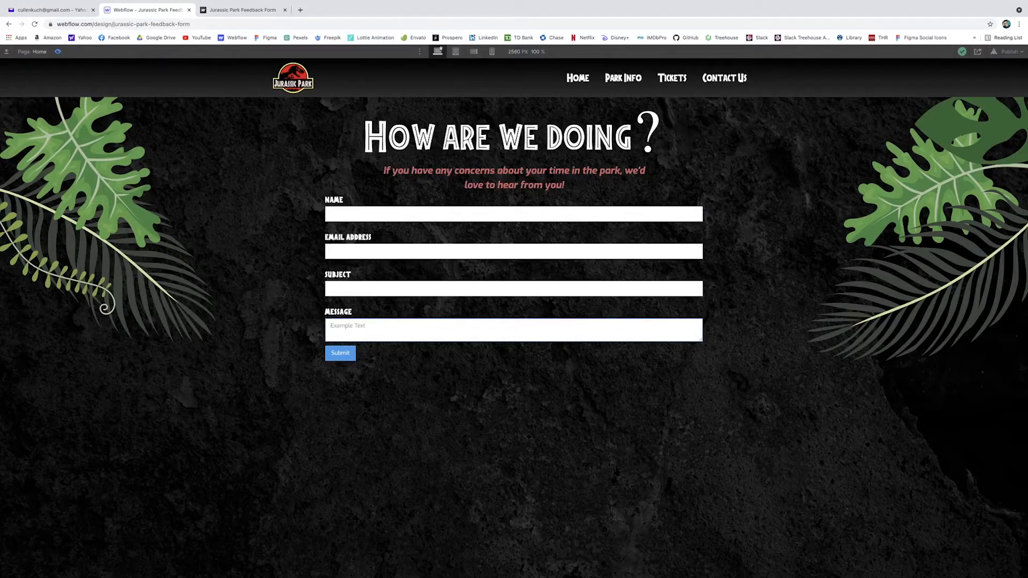
# Step: Leave preview and add a new text field below the Message field, above Submit
pyautogui.click(8, 67)
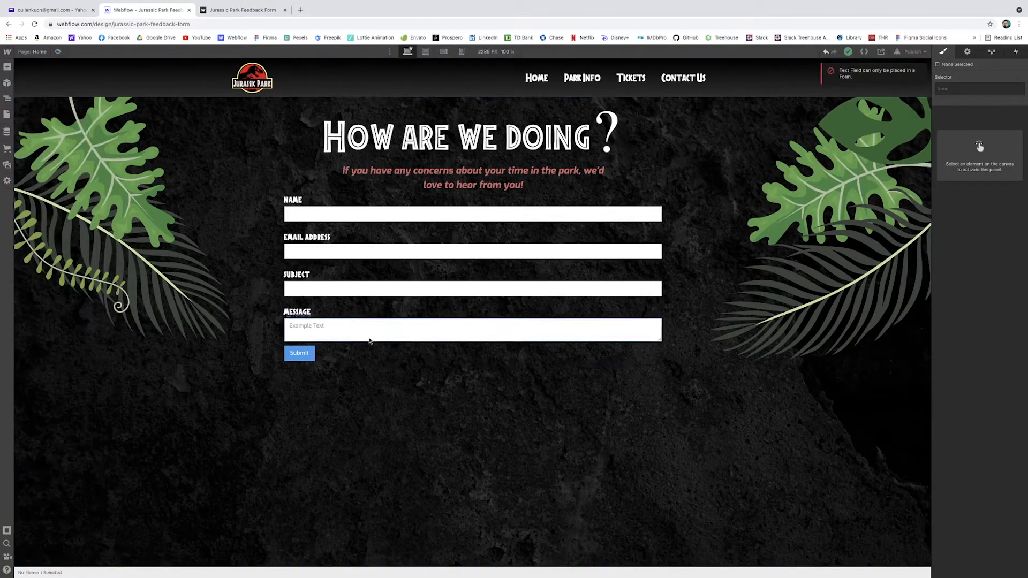
pyautogui.click(472, 282)
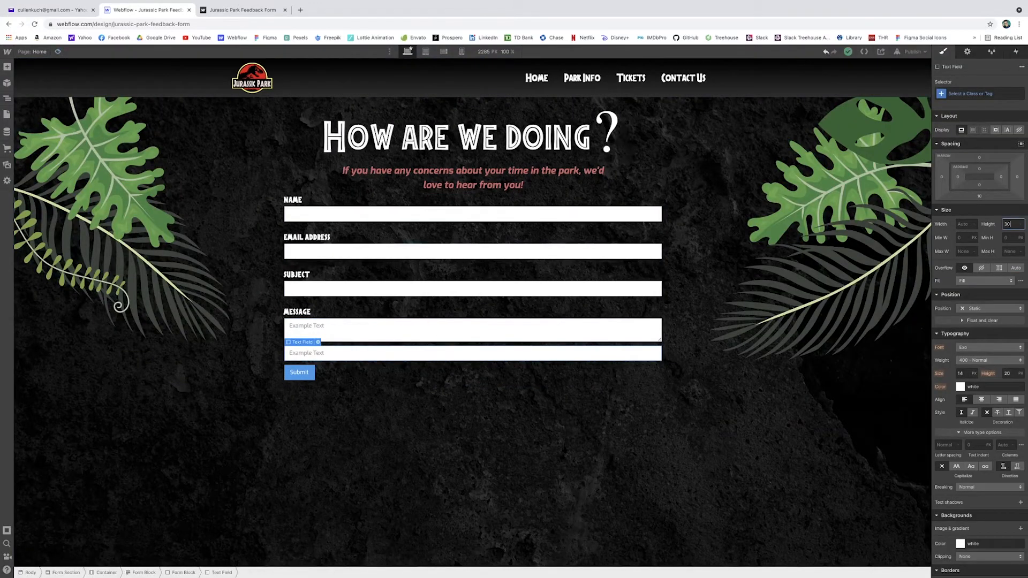
# Step: Set the new text field's height to 300 px and view its input settings
pyautogui.write('300')
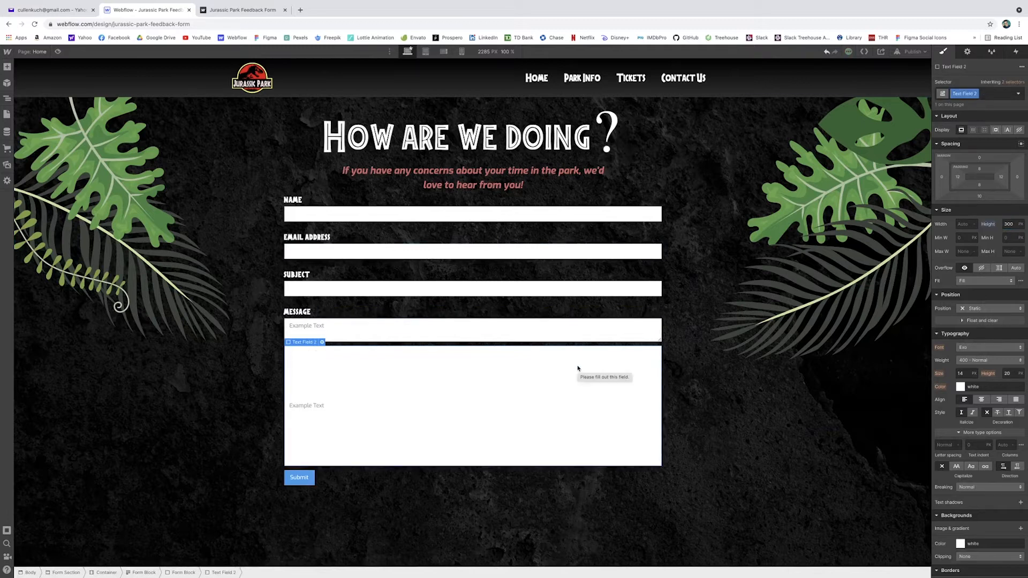
pyautogui.moveTo(473, 389)
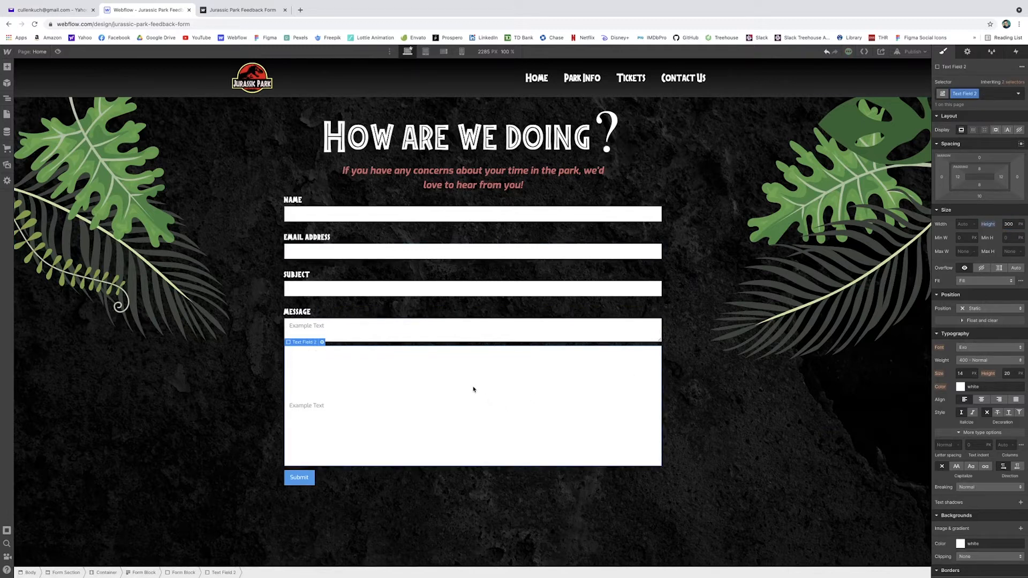
pyautogui.click(322, 341)
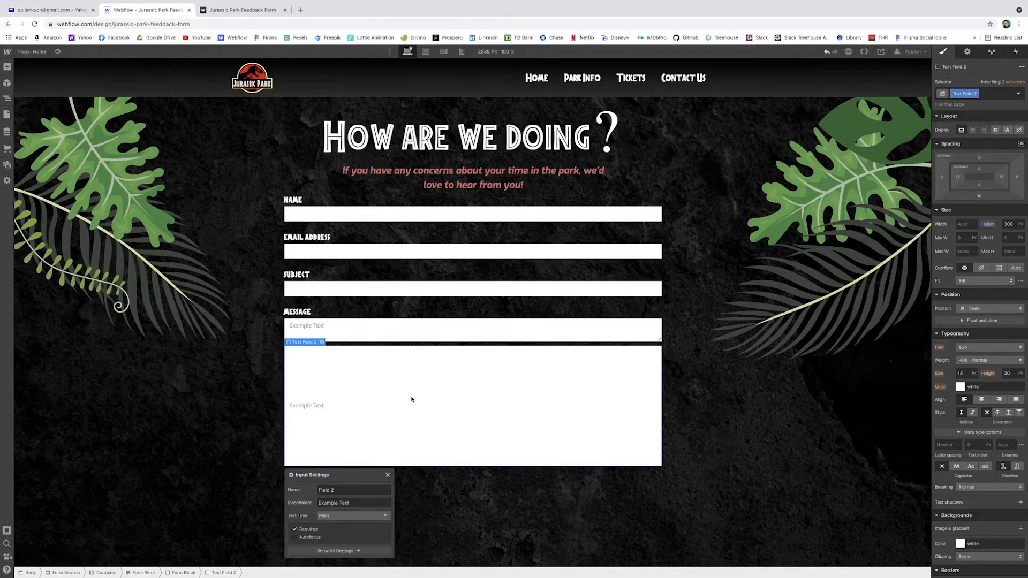